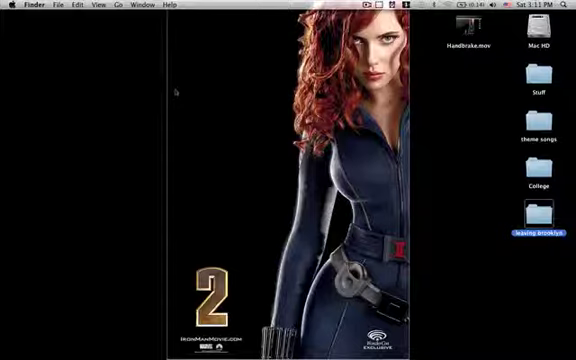
{"action": "mouse_move", "coordinate": [204, 84]}
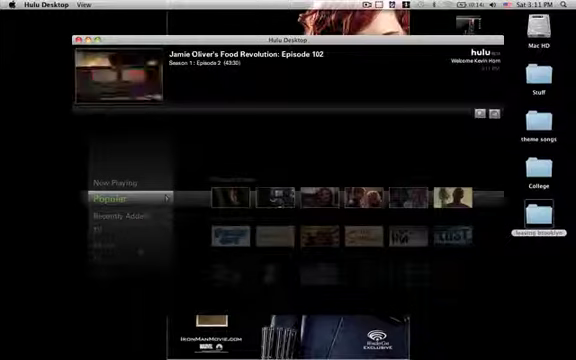
Expand the main menu to reveal its full list of browsing categories
{"action": "left_click", "coordinate": [118, 190]}
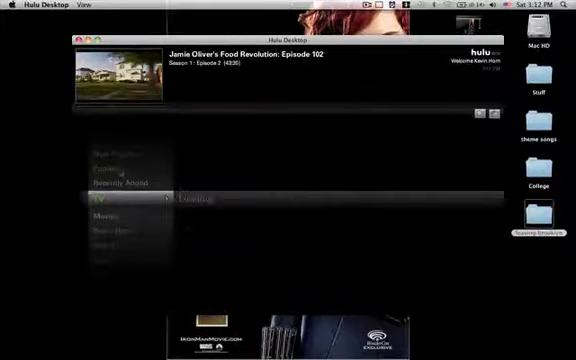
Move past the TV section to Search and enter 24 as the query
{"action": "left_click", "coordinate": [110, 204]}
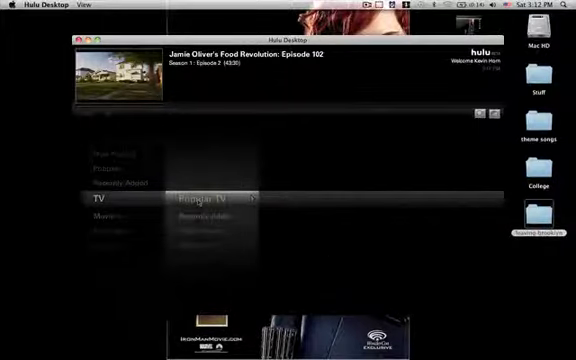
{"action": "left_click", "coordinate": [204, 200]}
{"action": "type", "text": "24"}
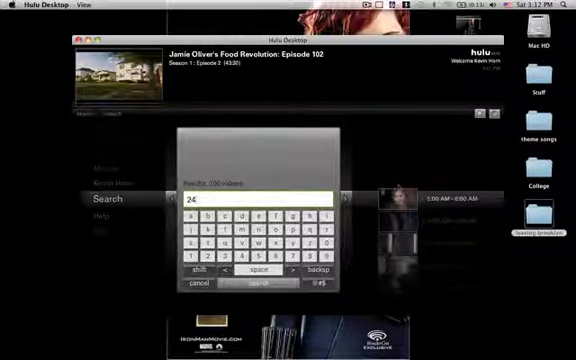
Start playing a 24 episode from the search results full screen
{"action": "left_click", "coordinate": [264, 280]}
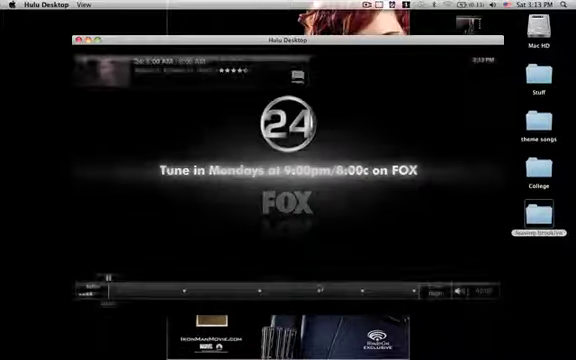
{"action": "left_click", "coordinate": [436, 296]}
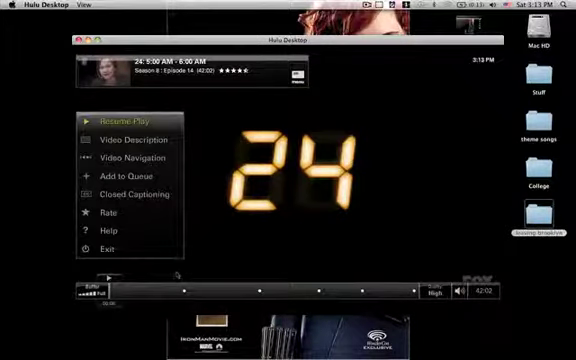
{"action": "mouse_move", "coordinate": [108, 248]}
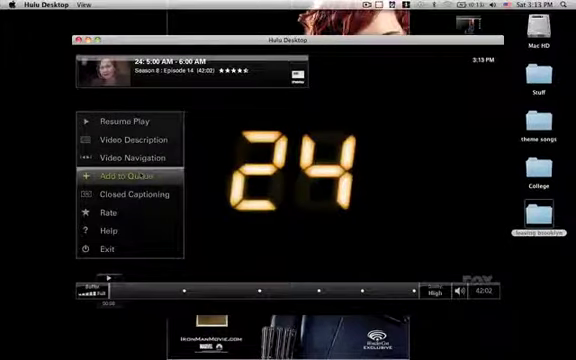
Add the currently playing 24 episode to the queue from the playback menu
{"action": "left_click", "coordinate": [140, 176]}
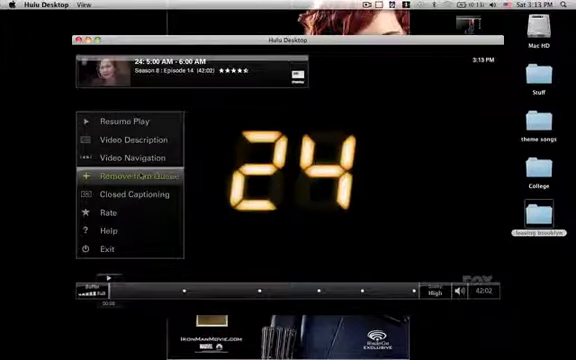